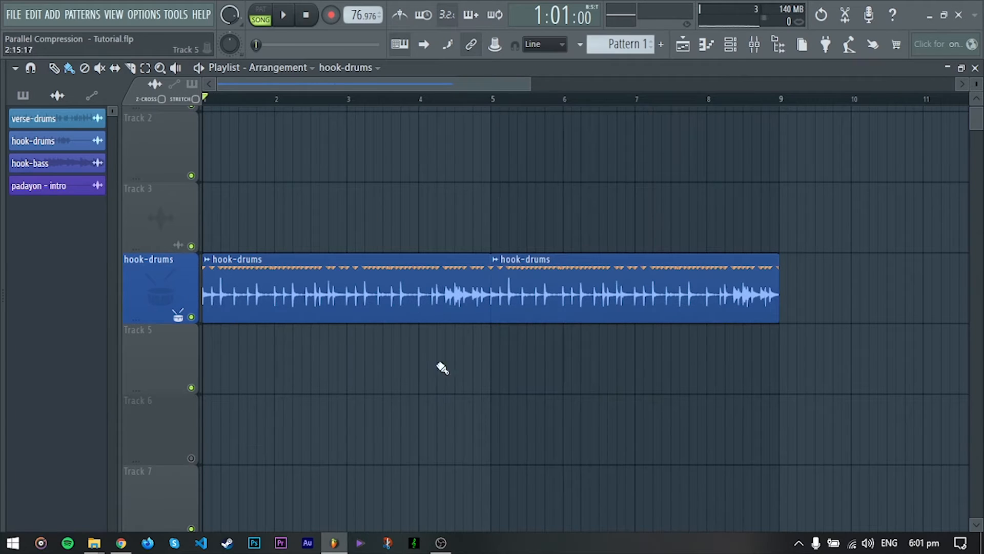
Step: Audition the hook-drums loop, then bring up the Mixer for the drums
{"action": "left_click", "coordinate": [283, 14]}
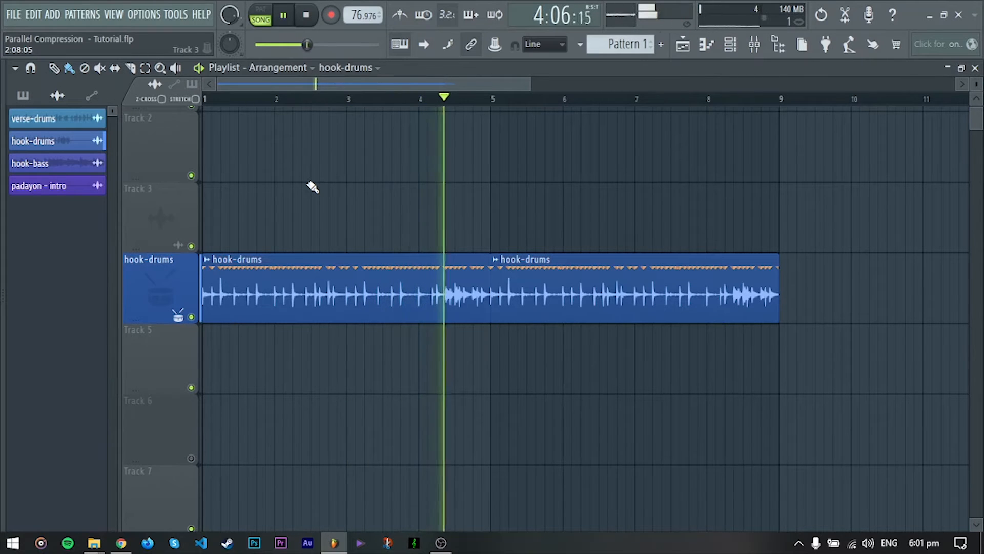
{"action": "left_click", "coordinate": [283, 14]}
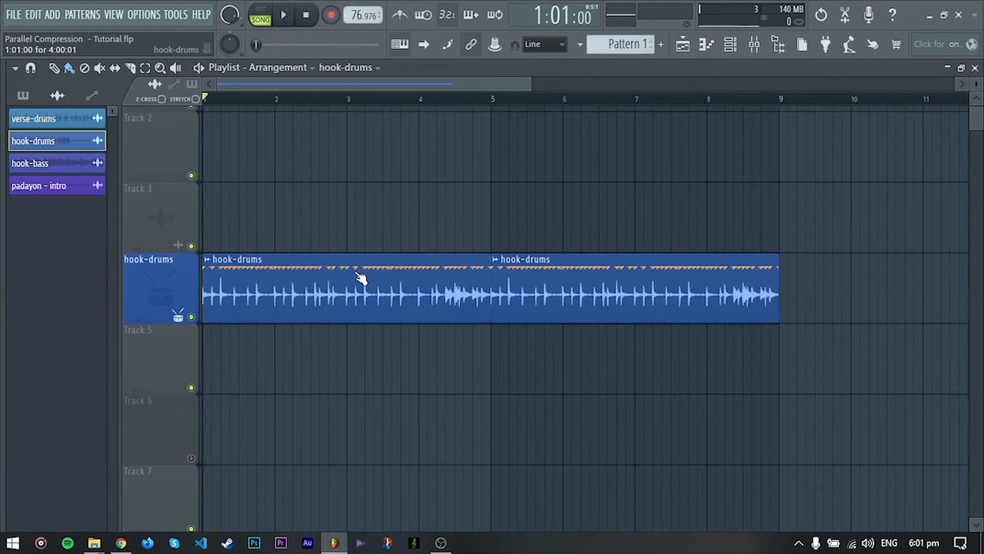
{"action": "double_click", "coordinate": [361, 292]}
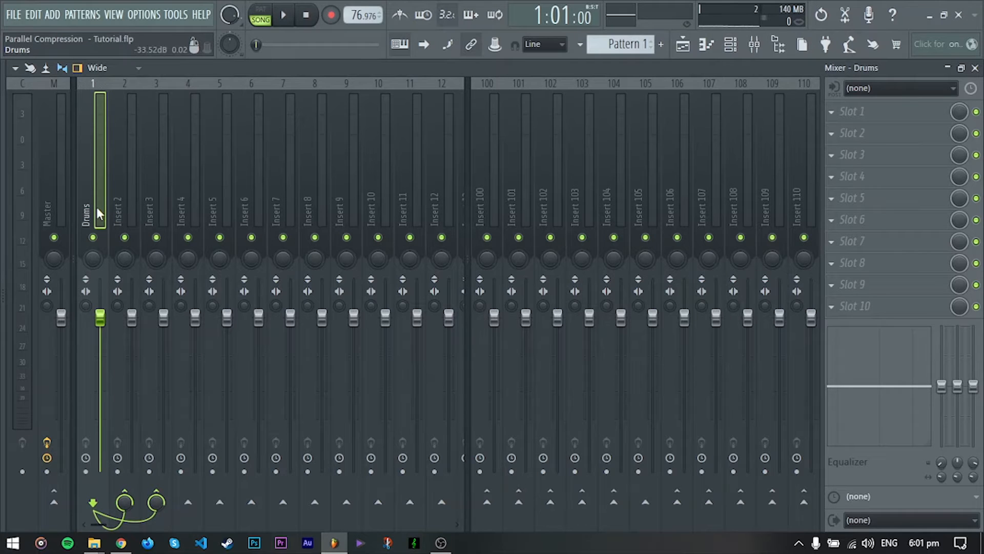
Step: Rename the second and third mixer inserts with the effect bus names
{"action": "left_click", "coordinate": [124, 213]}
{"action": "type", "text": "Dry"}
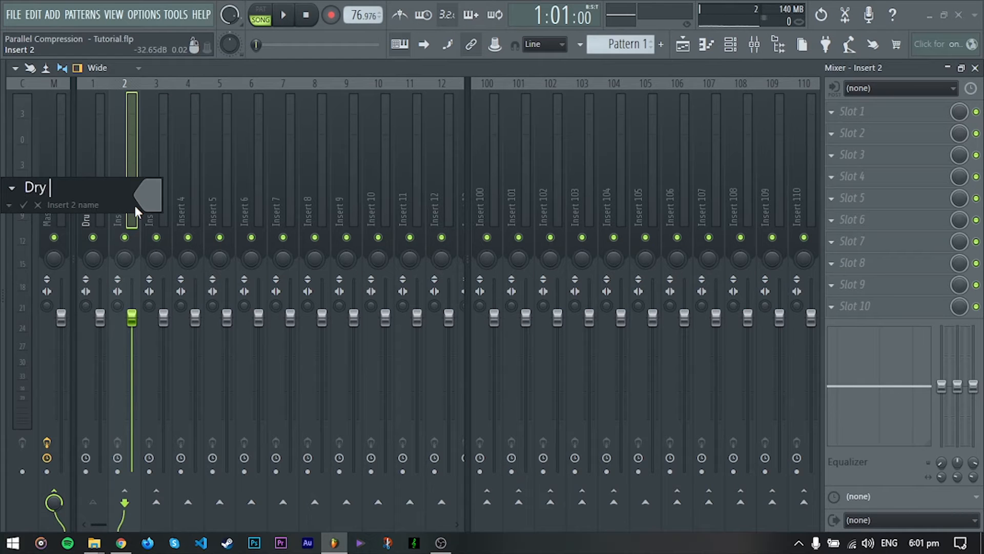
{"action": "type", "text": "Effect"}
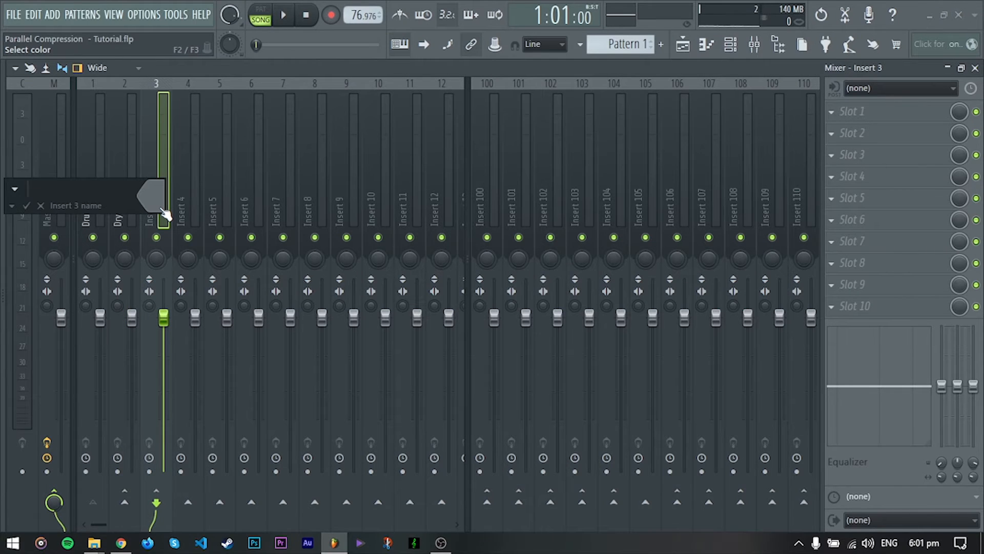
{"action": "type", "text": "Wet P"}
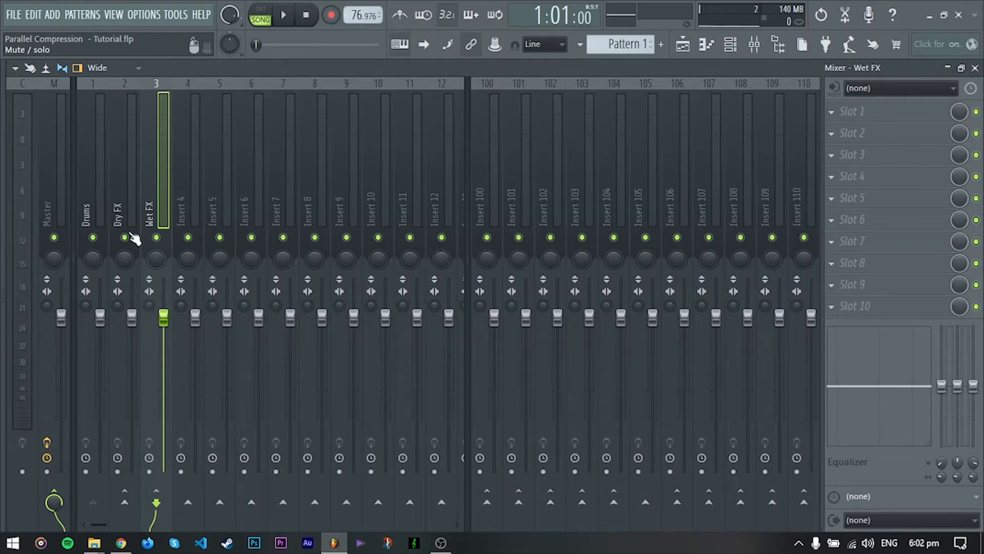
Step: Mute Dry FX and load Slate Digital Virtual Mix Rack into Wet FX's first slot
{"action": "left_click", "coordinate": [124, 237]}
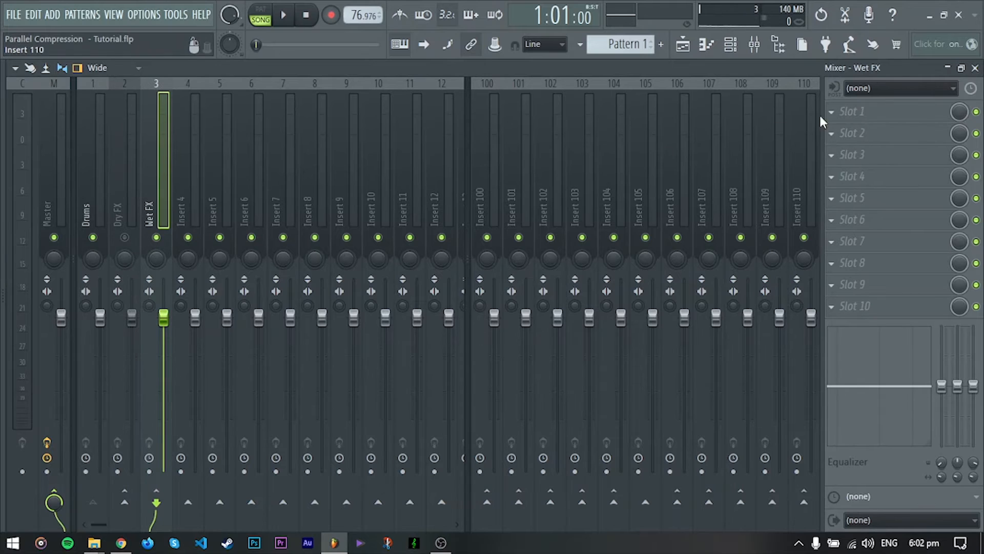
{"action": "left_click", "coordinate": [852, 111]}
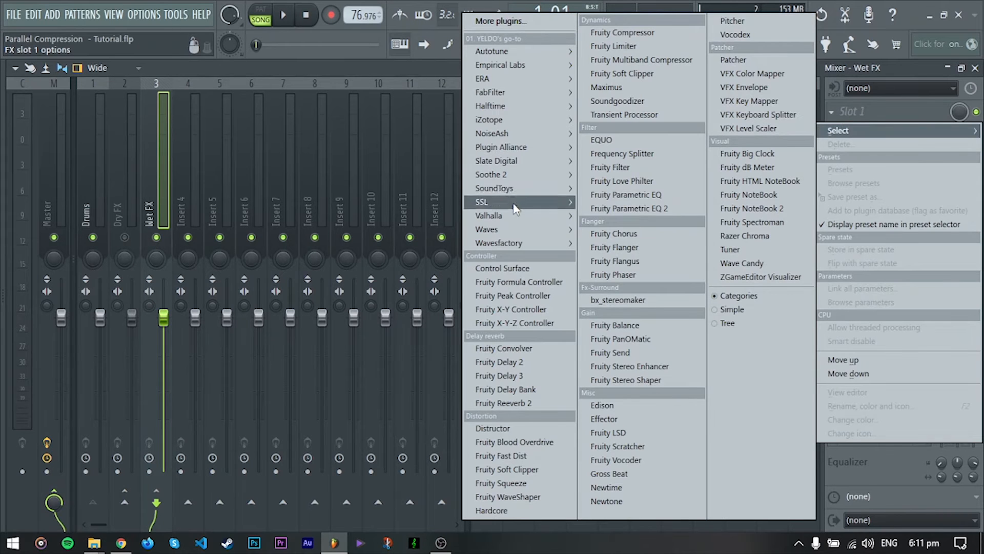
{"action": "mouse_move", "coordinate": [496, 161]}
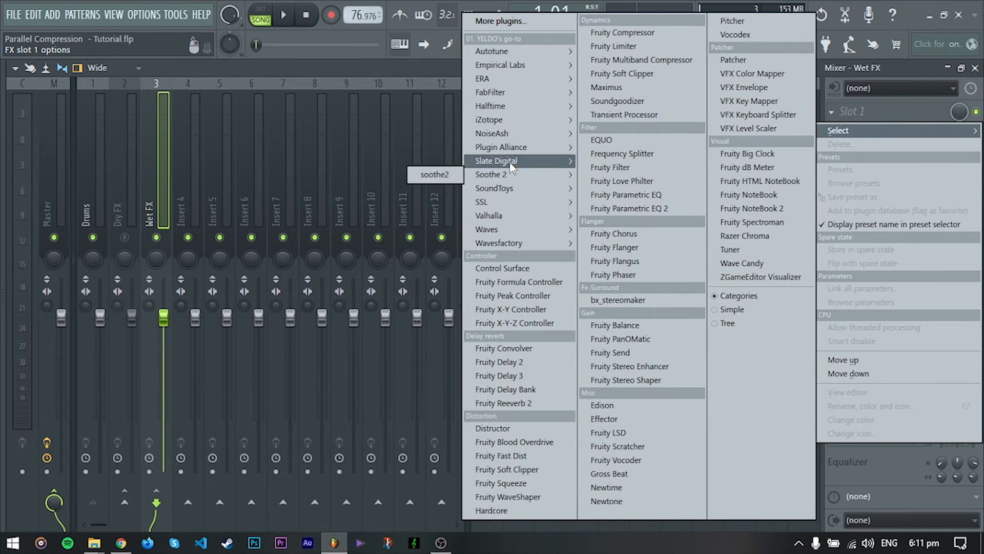
{"action": "mouse_move", "coordinate": [509, 161]}
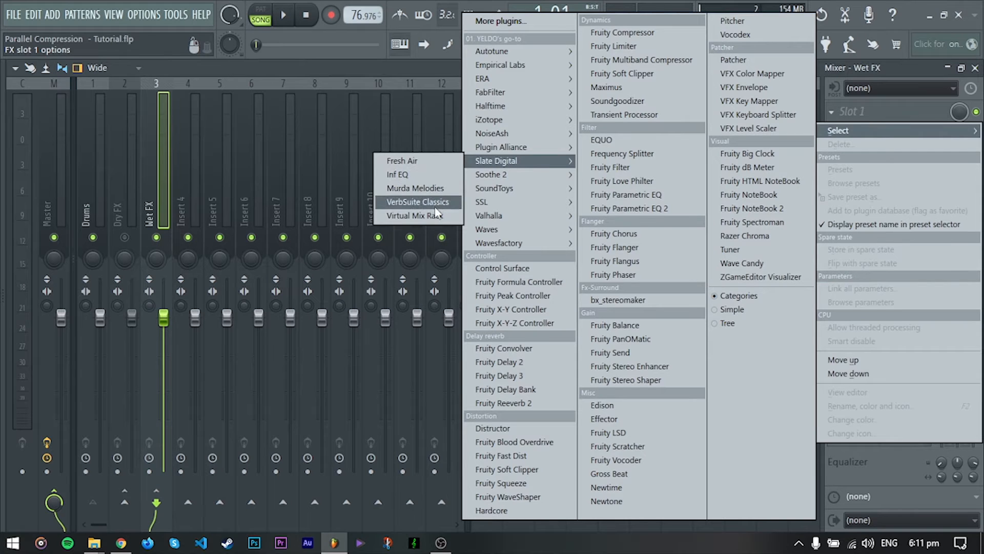
{"action": "left_click", "coordinate": [417, 215]}
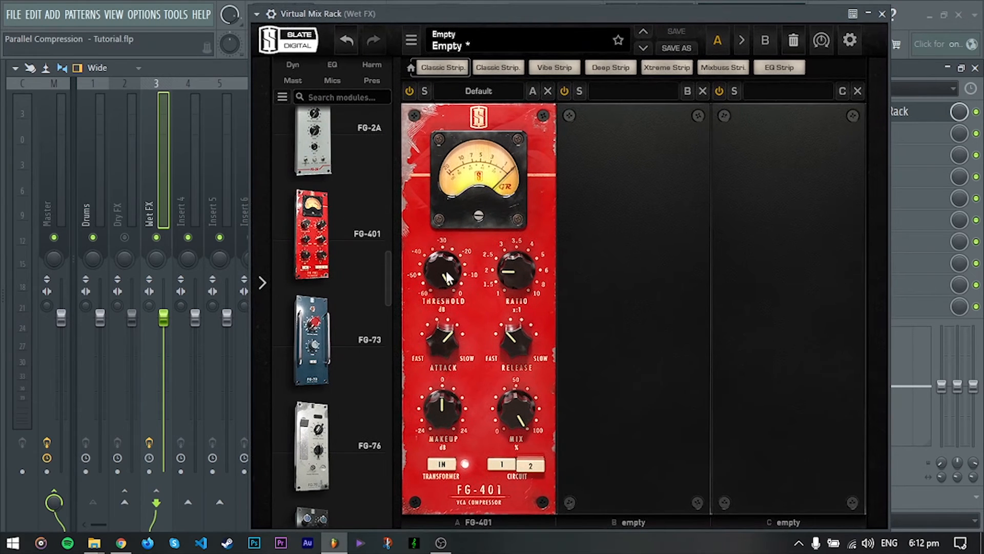
Step: Dial the FG-401 threshold to about -43.6 dB and make-up gain to about +5.5 dB
{"action": "left_click_drag", "start_coordinate": [442, 273], "coordinate": [444, 282]}
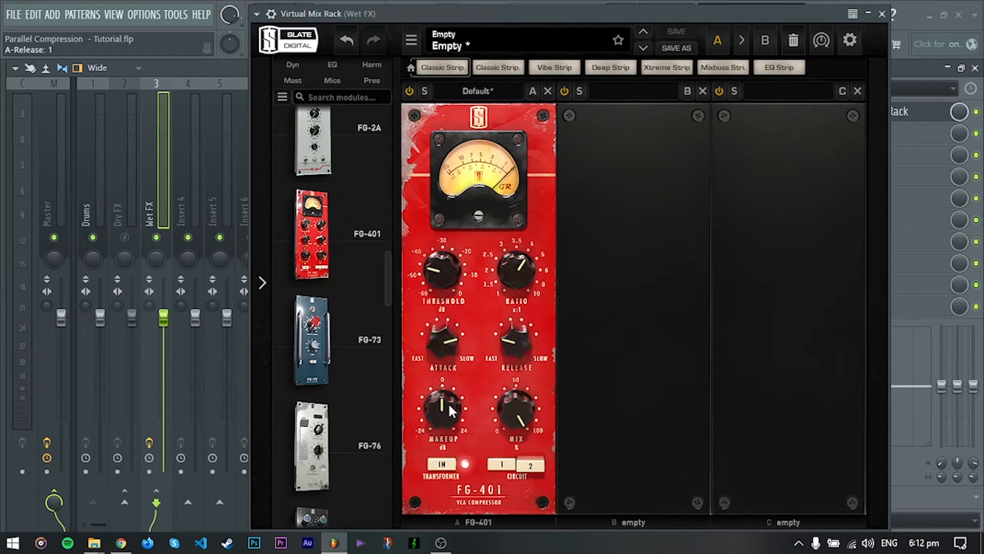
{"action": "left_click_drag", "start_coordinate": [441, 411], "coordinate": [442, 402]}
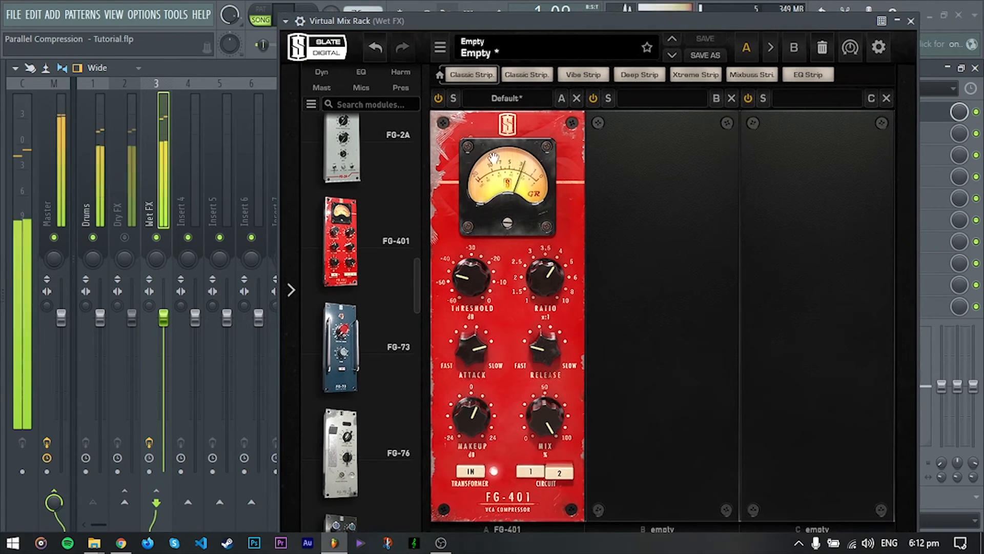
{"action": "left_click_drag", "start_coordinate": [470, 276], "coordinate": [470, 288]}
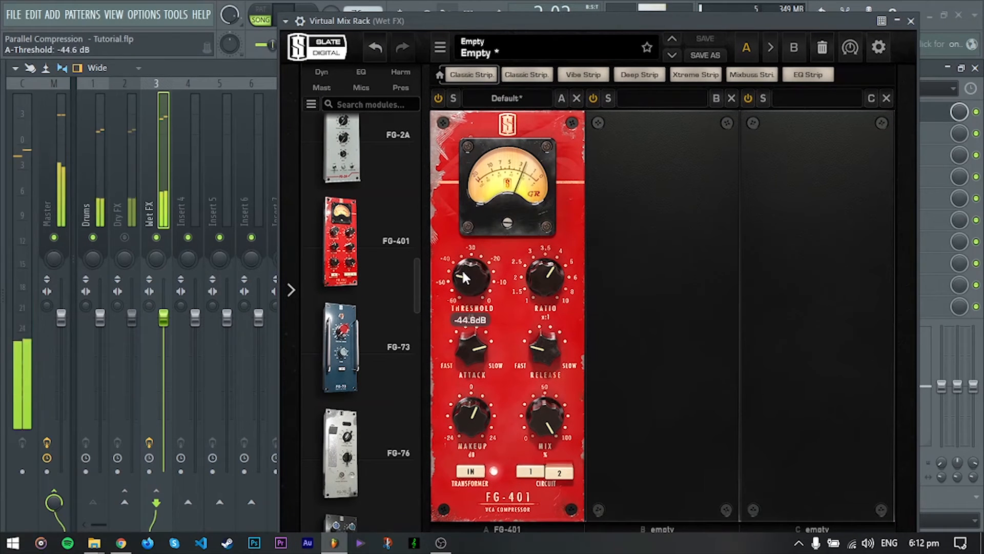
{"action": "left_click_drag", "start_coordinate": [469, 276], "coordinate": [470, 270]}
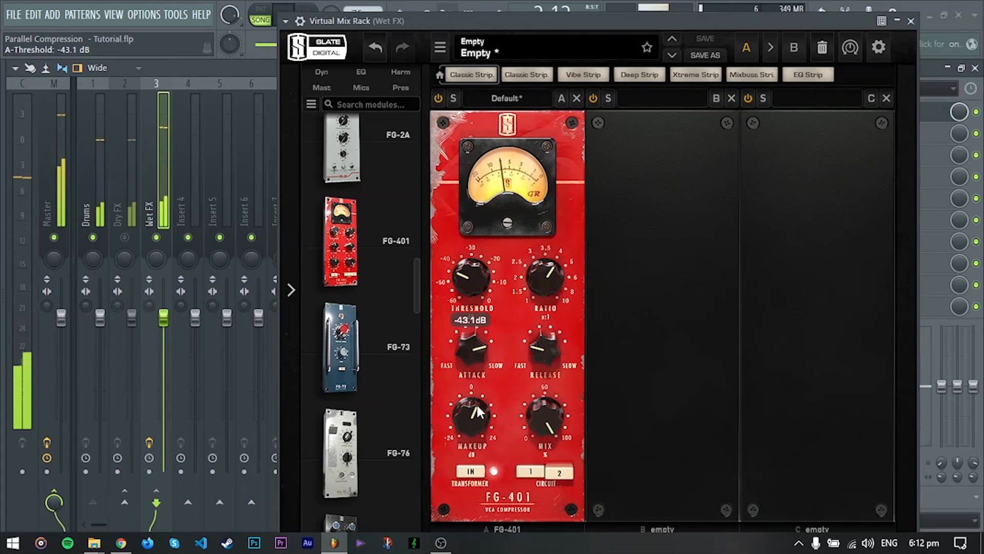
{"action": "left_click_drag", "start_coordinate": [471, 418], "coordinate": [478, 408]}
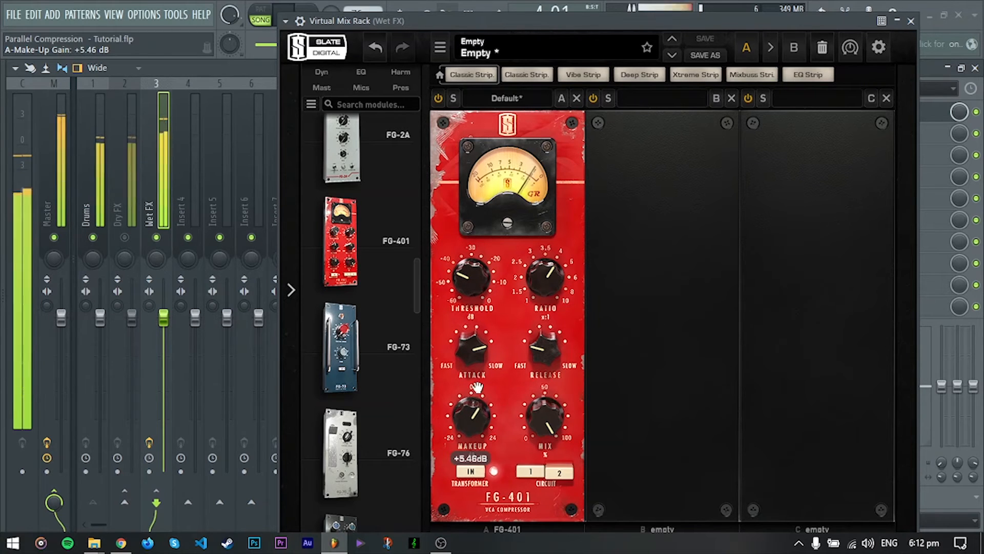
{"action": "left_click_drag", "start_coordinate": [470, 276], "coordinate": [469, 279]}
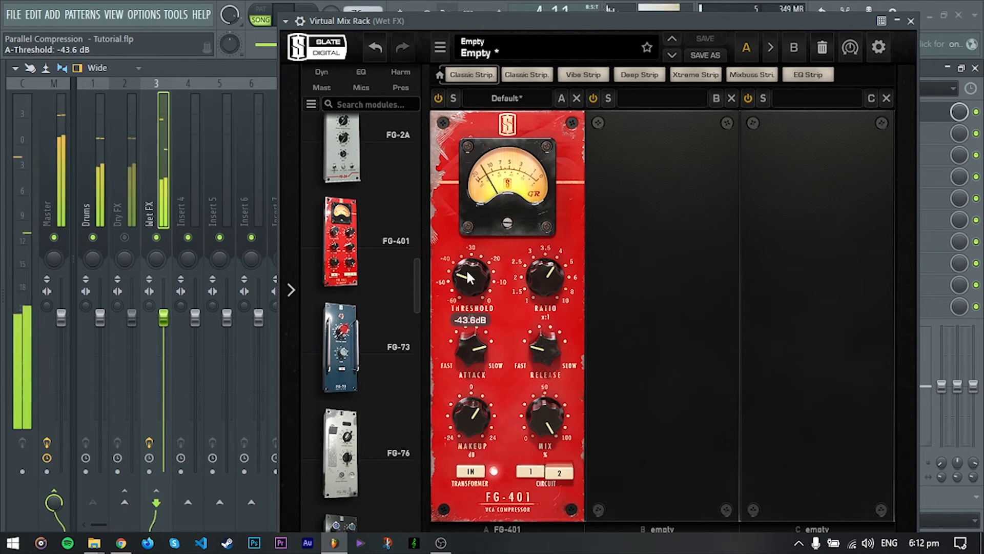
{"action": "left_click_drag", "start_coordinate": [470, 280], "coordinate": [469, 279]}
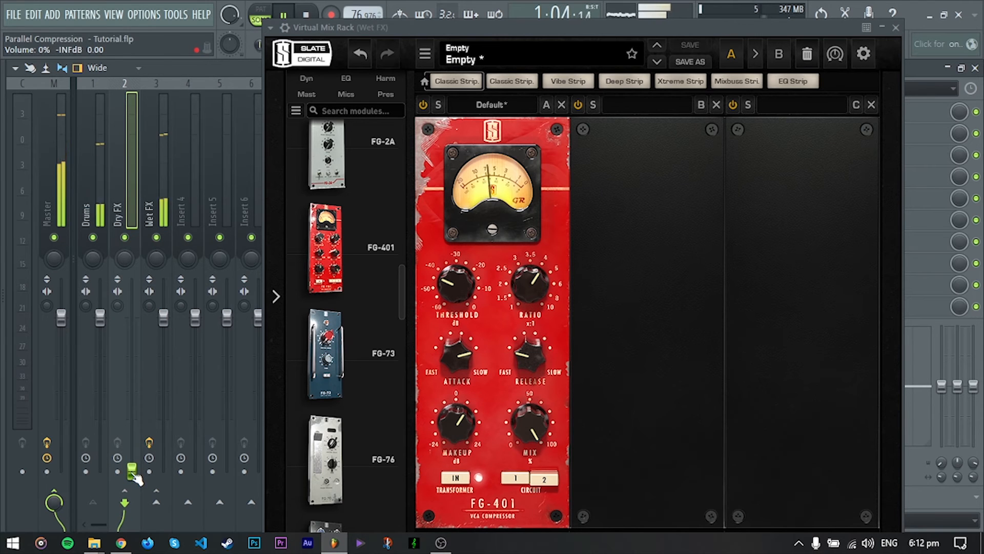
Step: Try Dry FX fader levels between about 74% and 87%, then turn it fully down
{"action": "left_click_drag", "start_coordinate": [131, 467], "coordinate": [132, 399]}
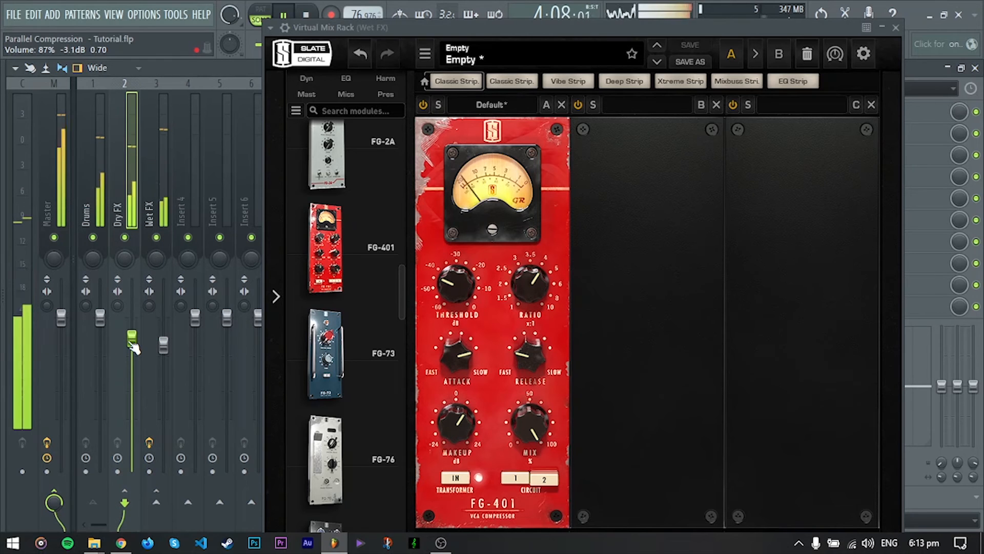
{"action": "left_click_drag", "start_coordinate": [130, 336], "coordinate": [129, 358]}
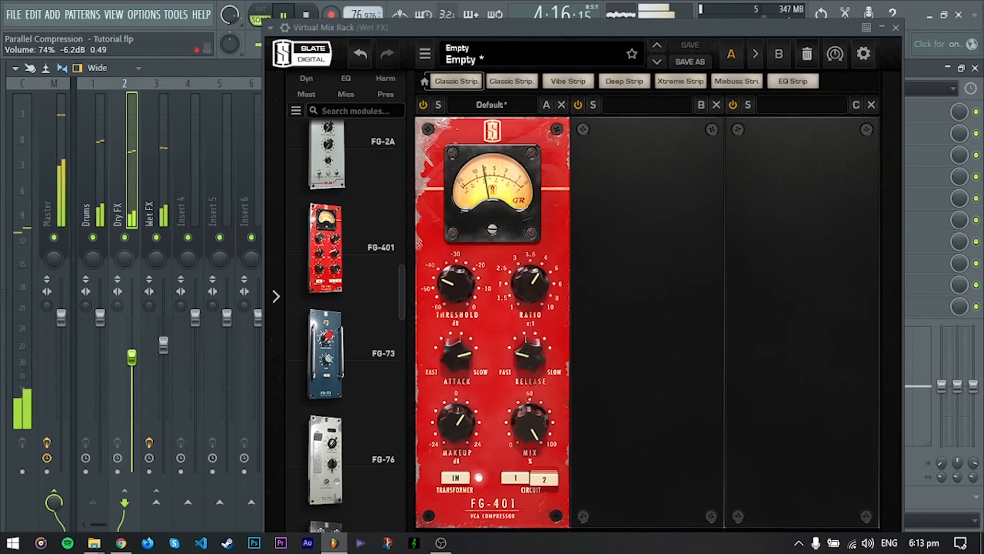
{"action": "left_click_drag", "start_coordinate": [132, 355], "coordinate": [132, 470]}
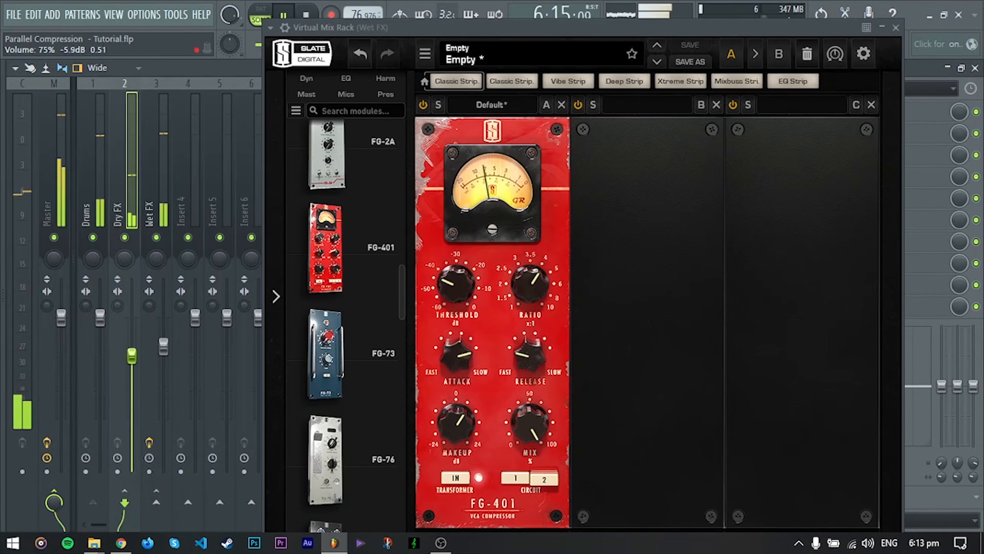
{"action": "left_click_drag", "start_coordinate": [131, 355], "coordinate": [130, 339]}
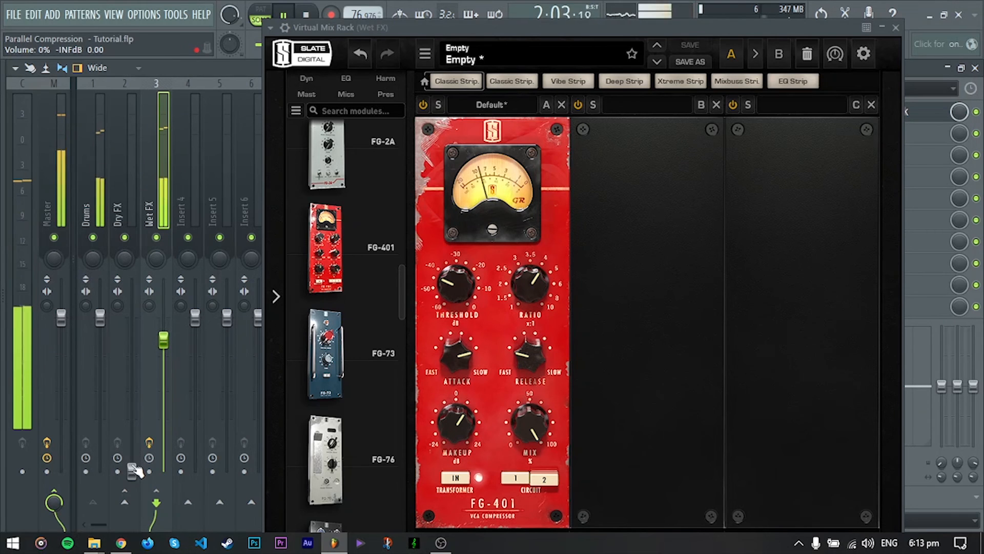
Step: Raise the Dry FX fader past 45% to about -14 dB, level with Wet FX
{"action": "left_click_drag", "start_coordinate": [131, 468], "coordinate": [132, 402]}
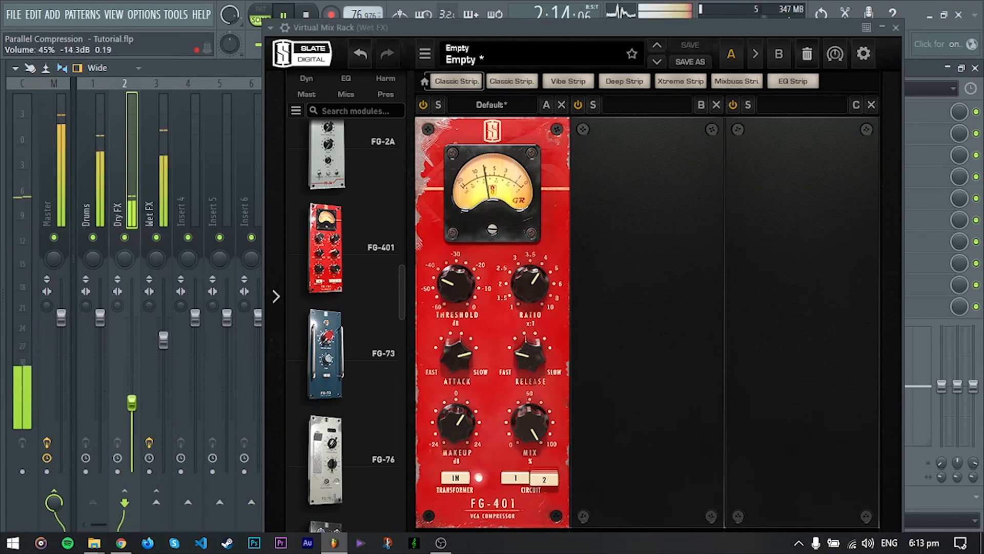
{"action": "left_click_drag", "start_coordinate": [131, 402], "coordinate": [131, 339]}
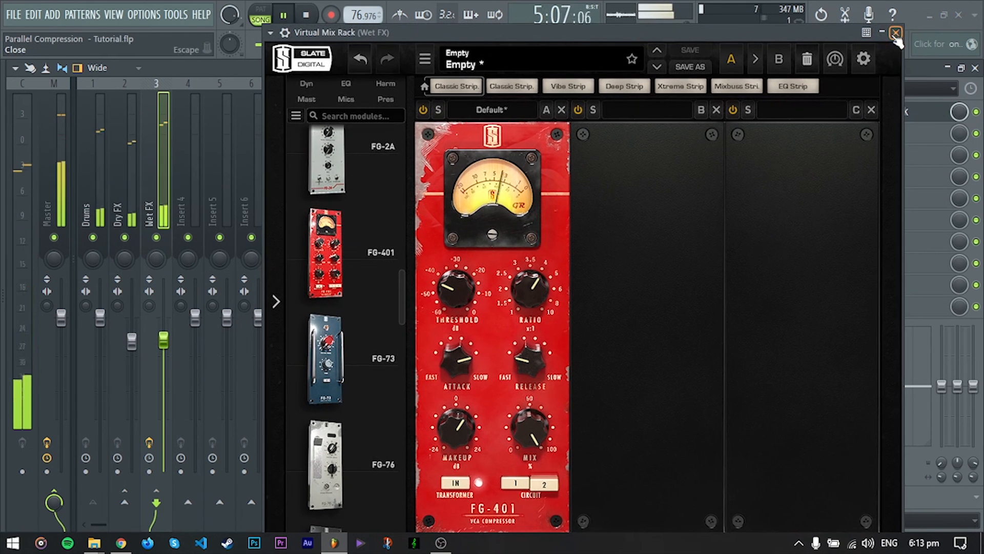
Step: Close the Virtual Mix Rack window and stop the hook-drums playback
{"action": "left_click", "coordinate": [895, 33]}
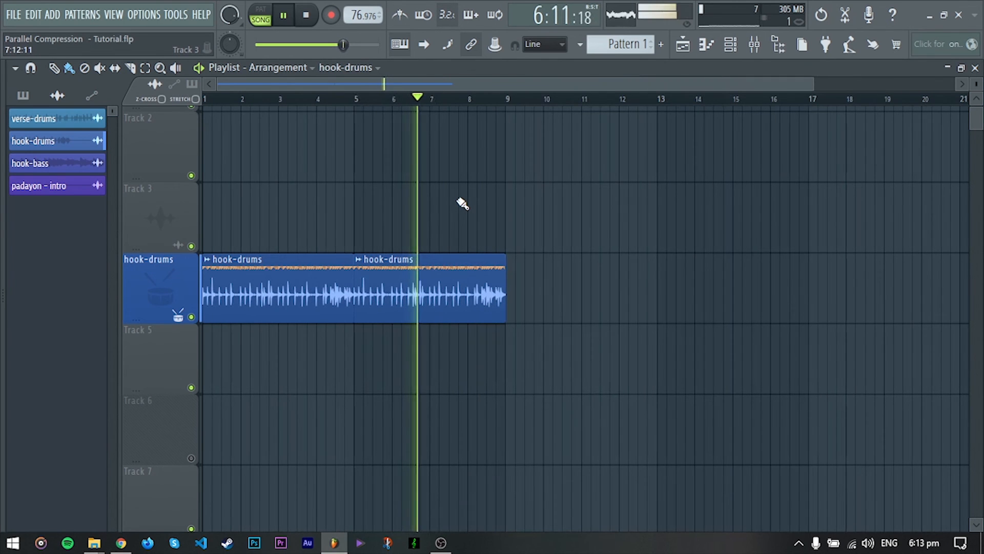
{"action": "left_click", "coordinate": [331, 14]}
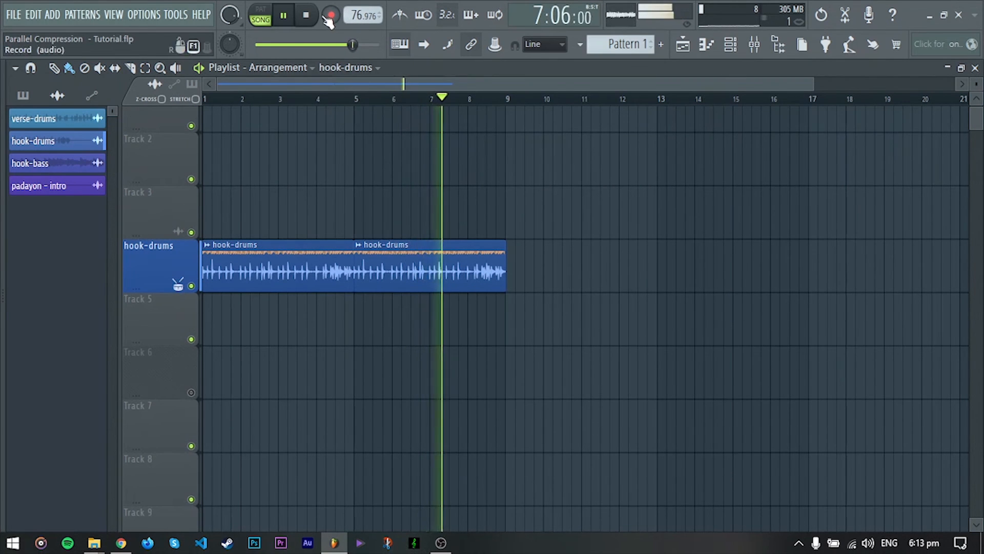
{"action": "left_click", "coordinate": [307, 15]}
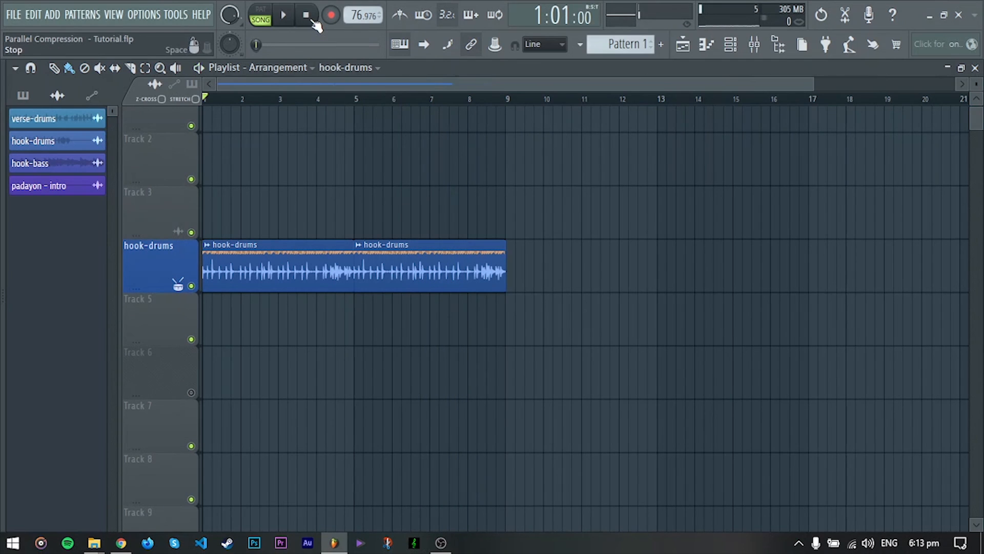